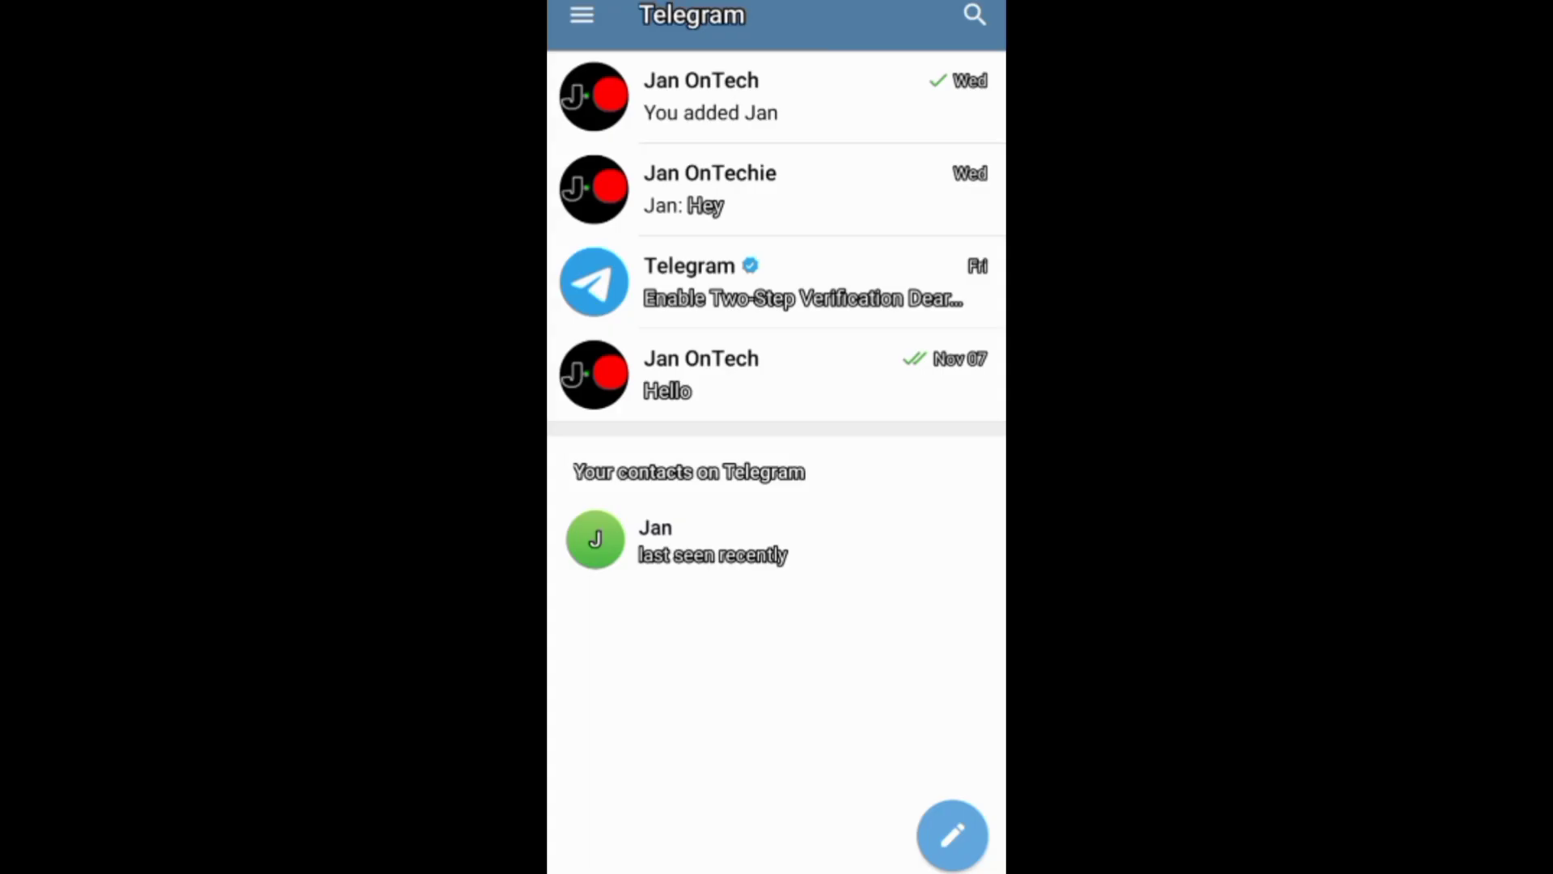
- Create a new private channel via New Channel and add the available contact as its first subscriber
left_click(952, 834)
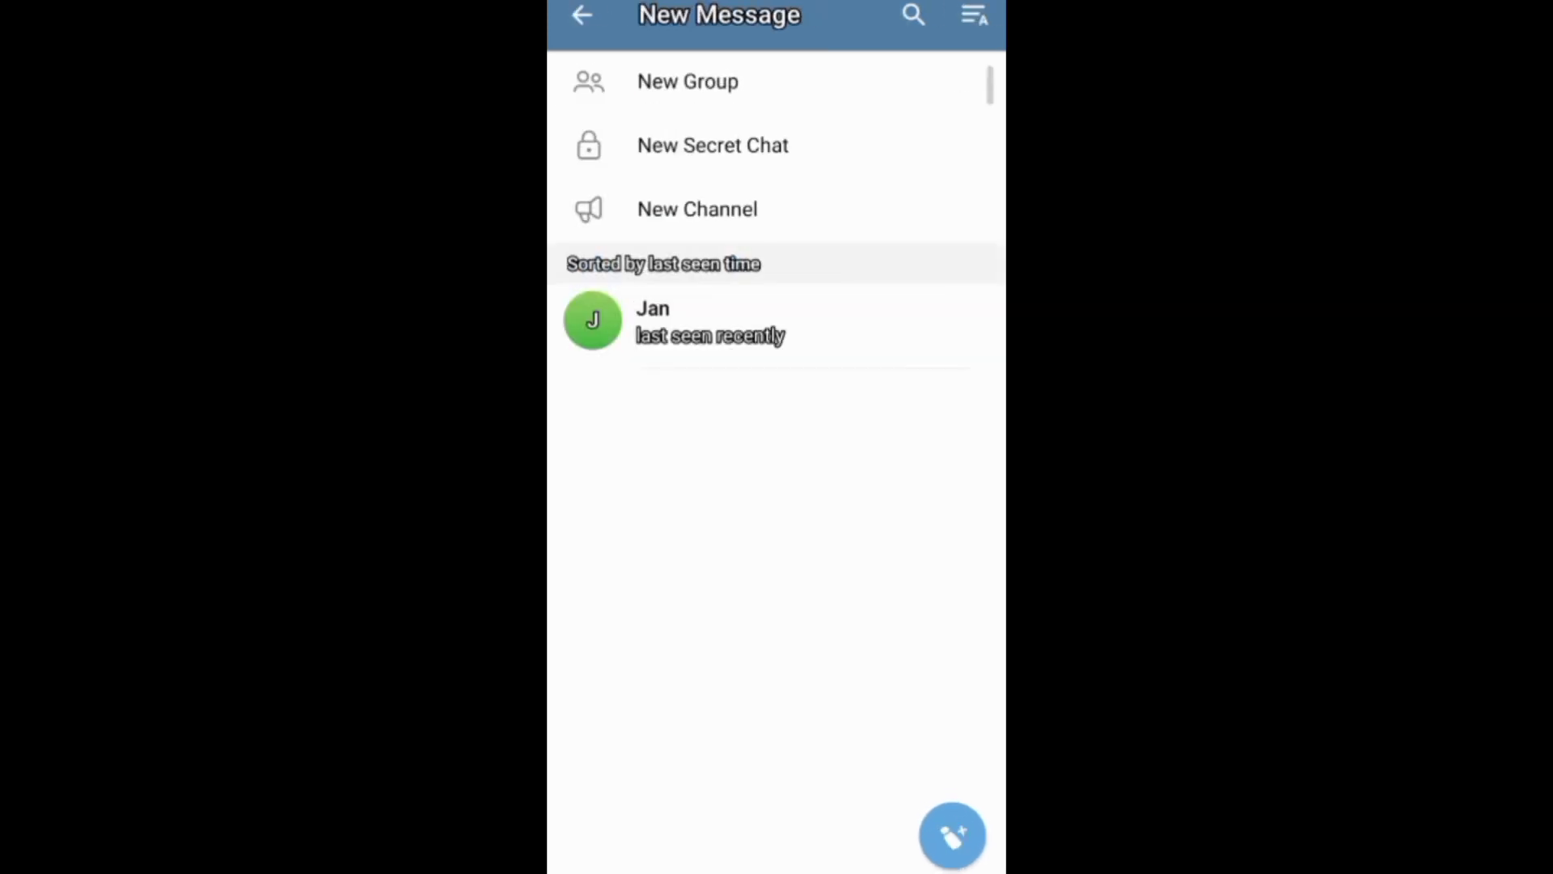
left_click(697, 208)
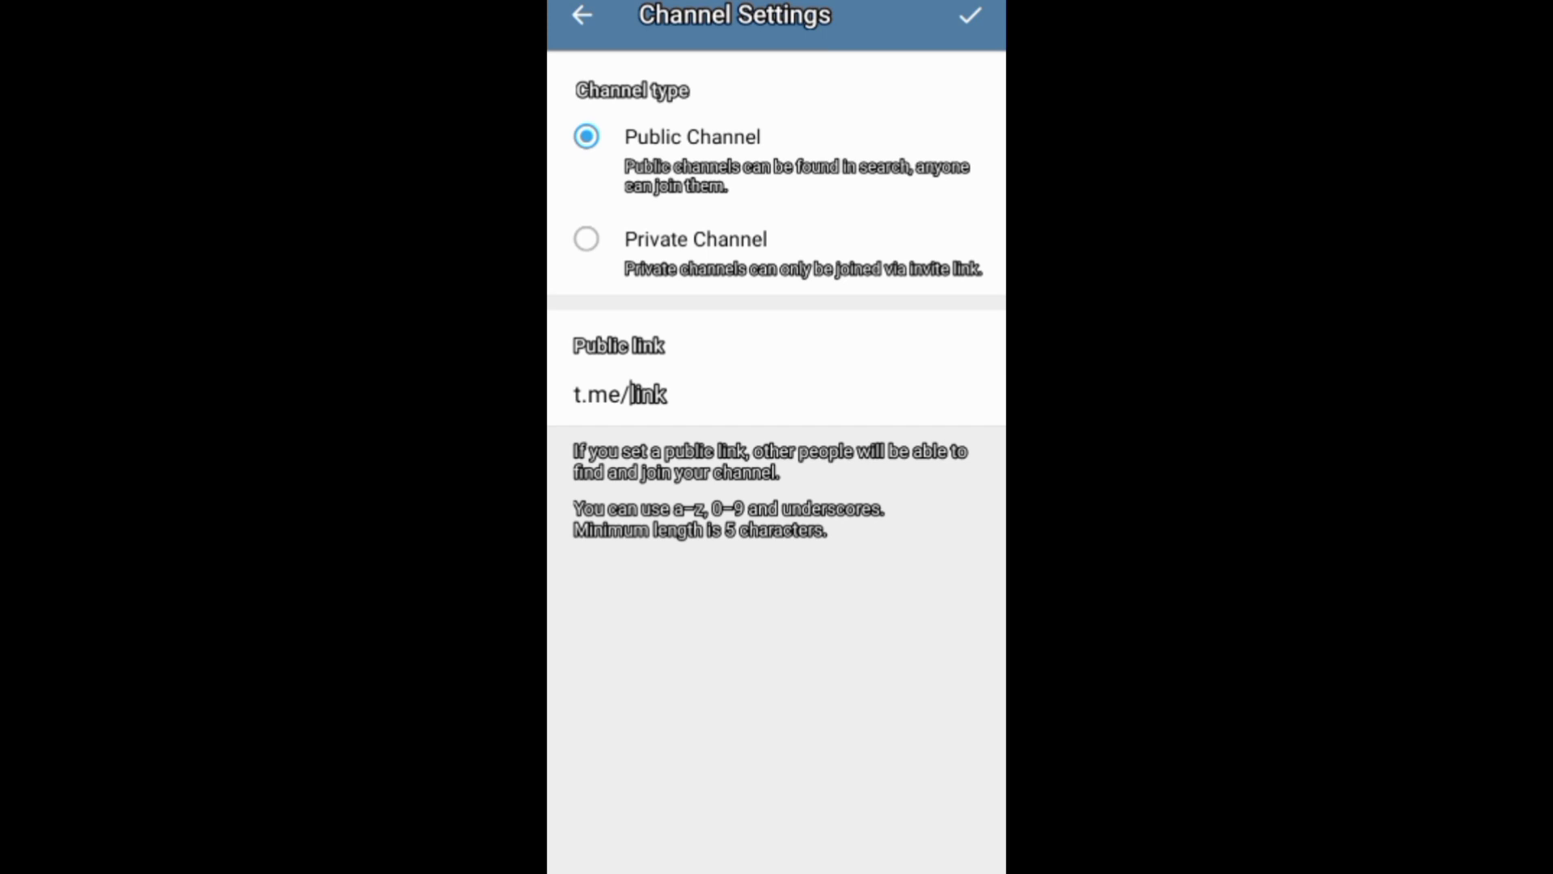
left_click(587, 239)
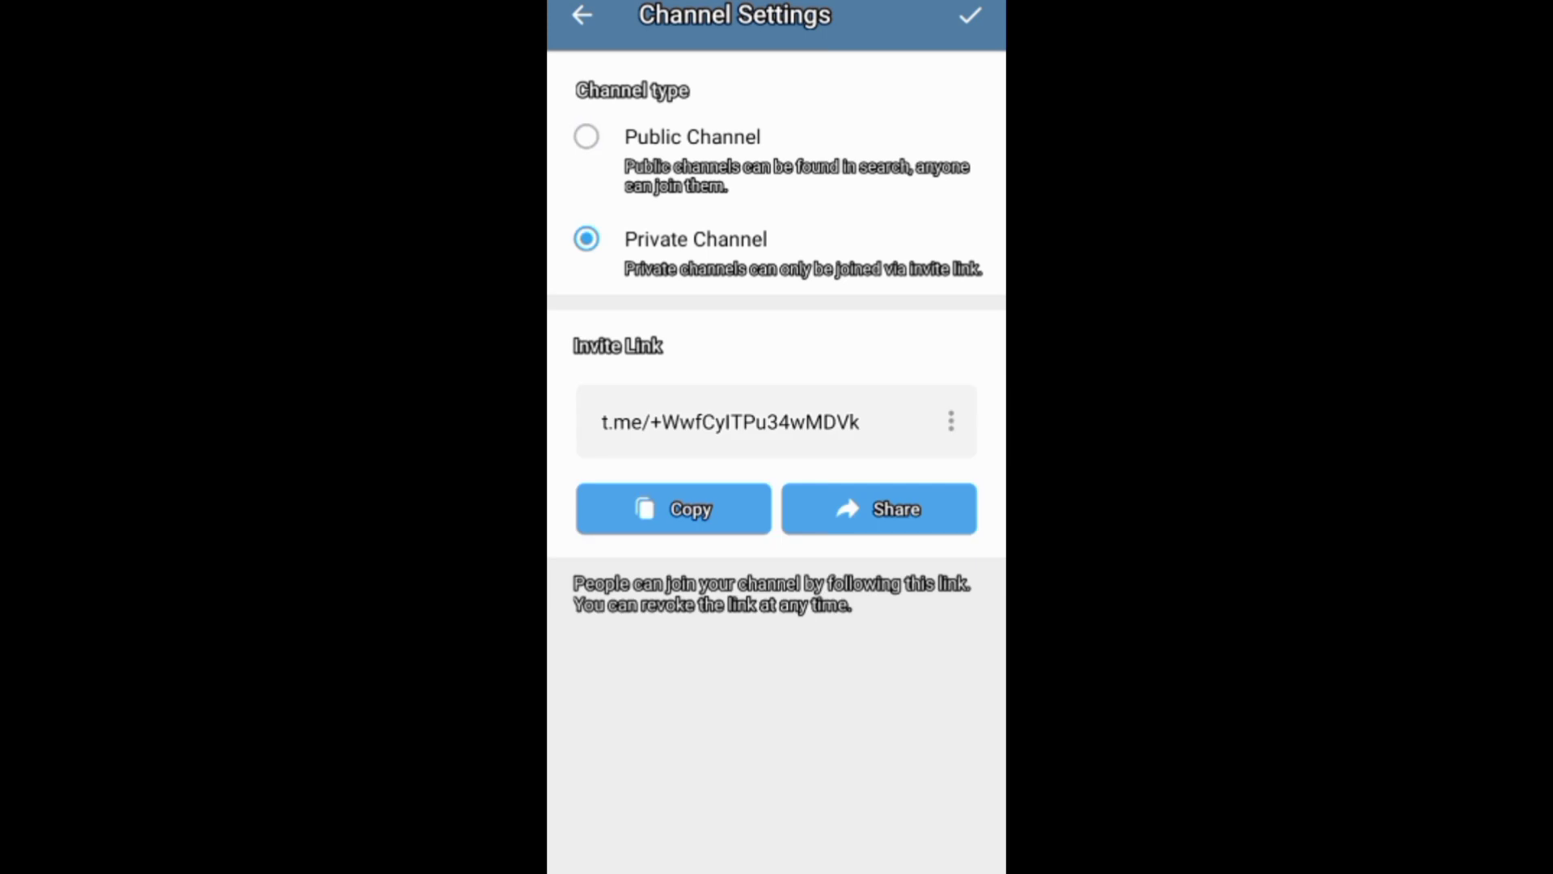
left_click(879, 508)
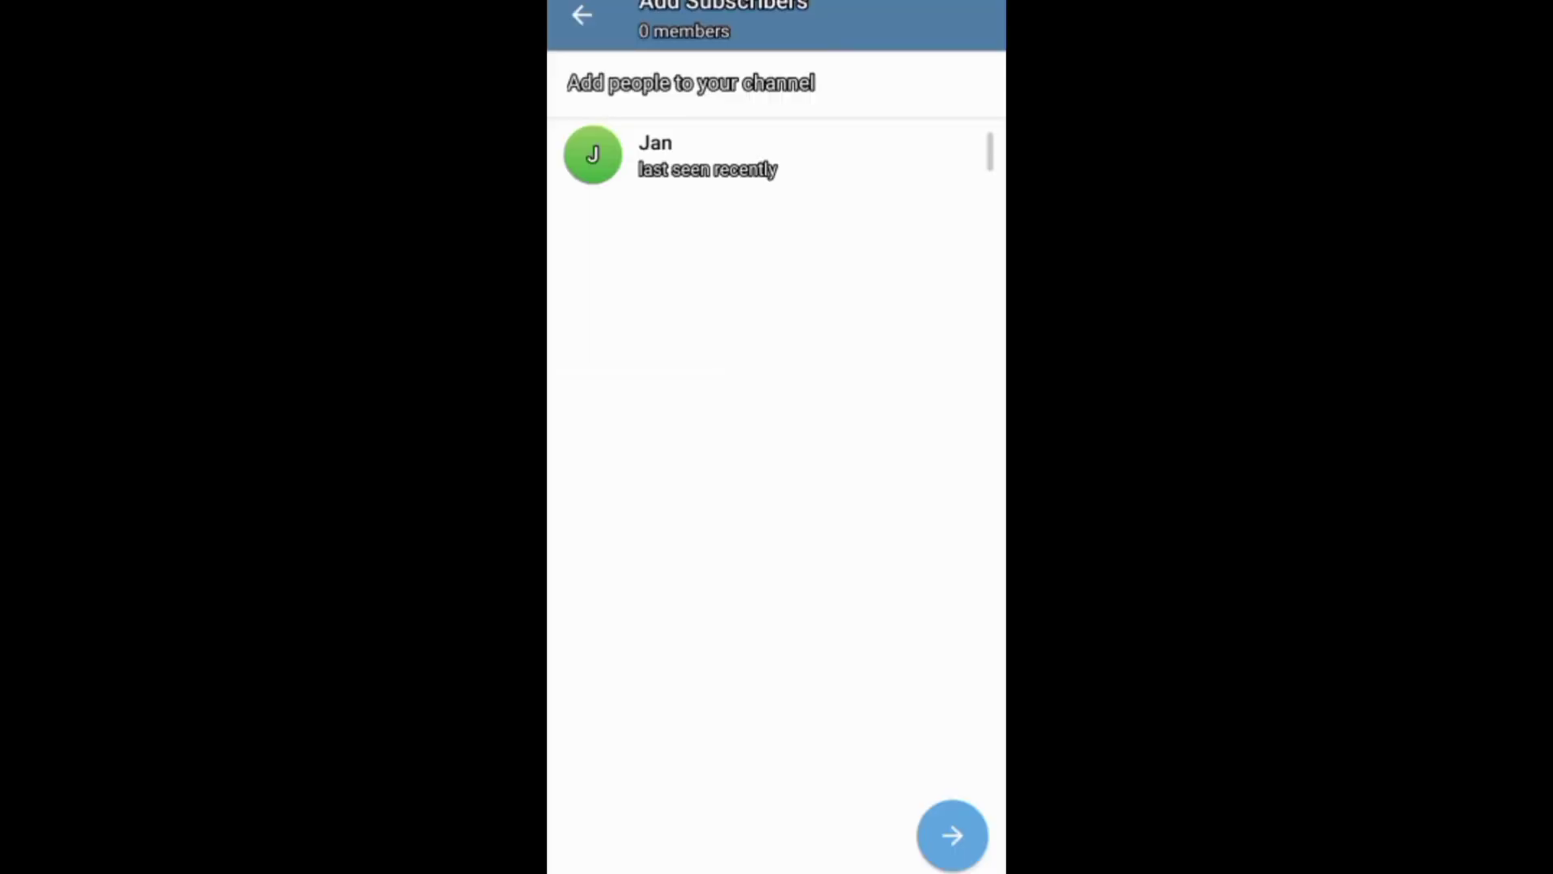
left_click(956, 835)
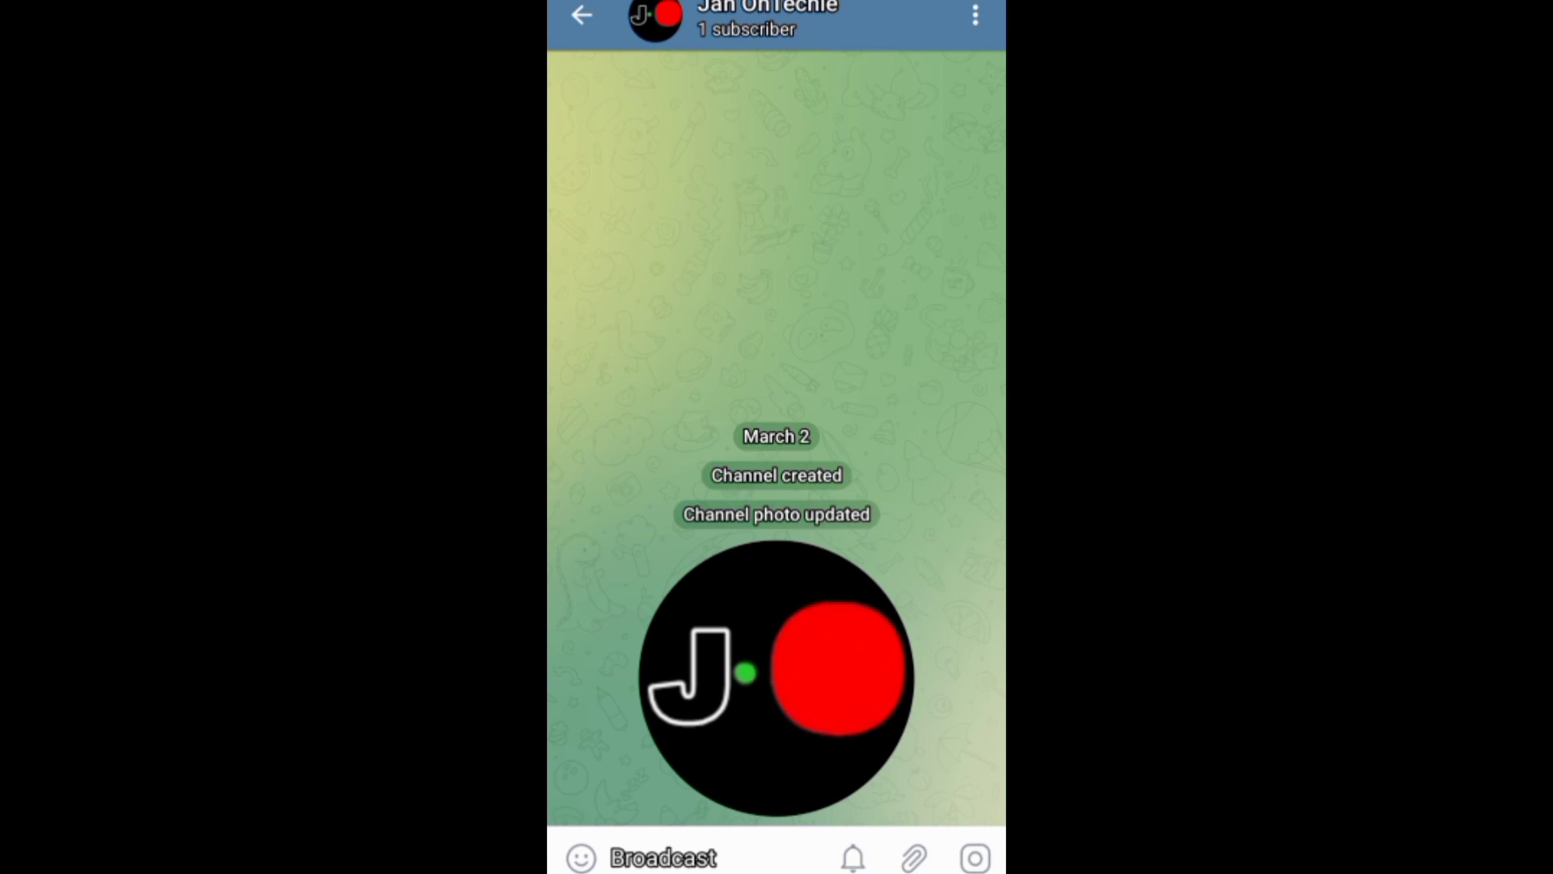
- View the channel's subscriber list and its Invite via Link QR code, then return to channel info
left_click(748, 20)
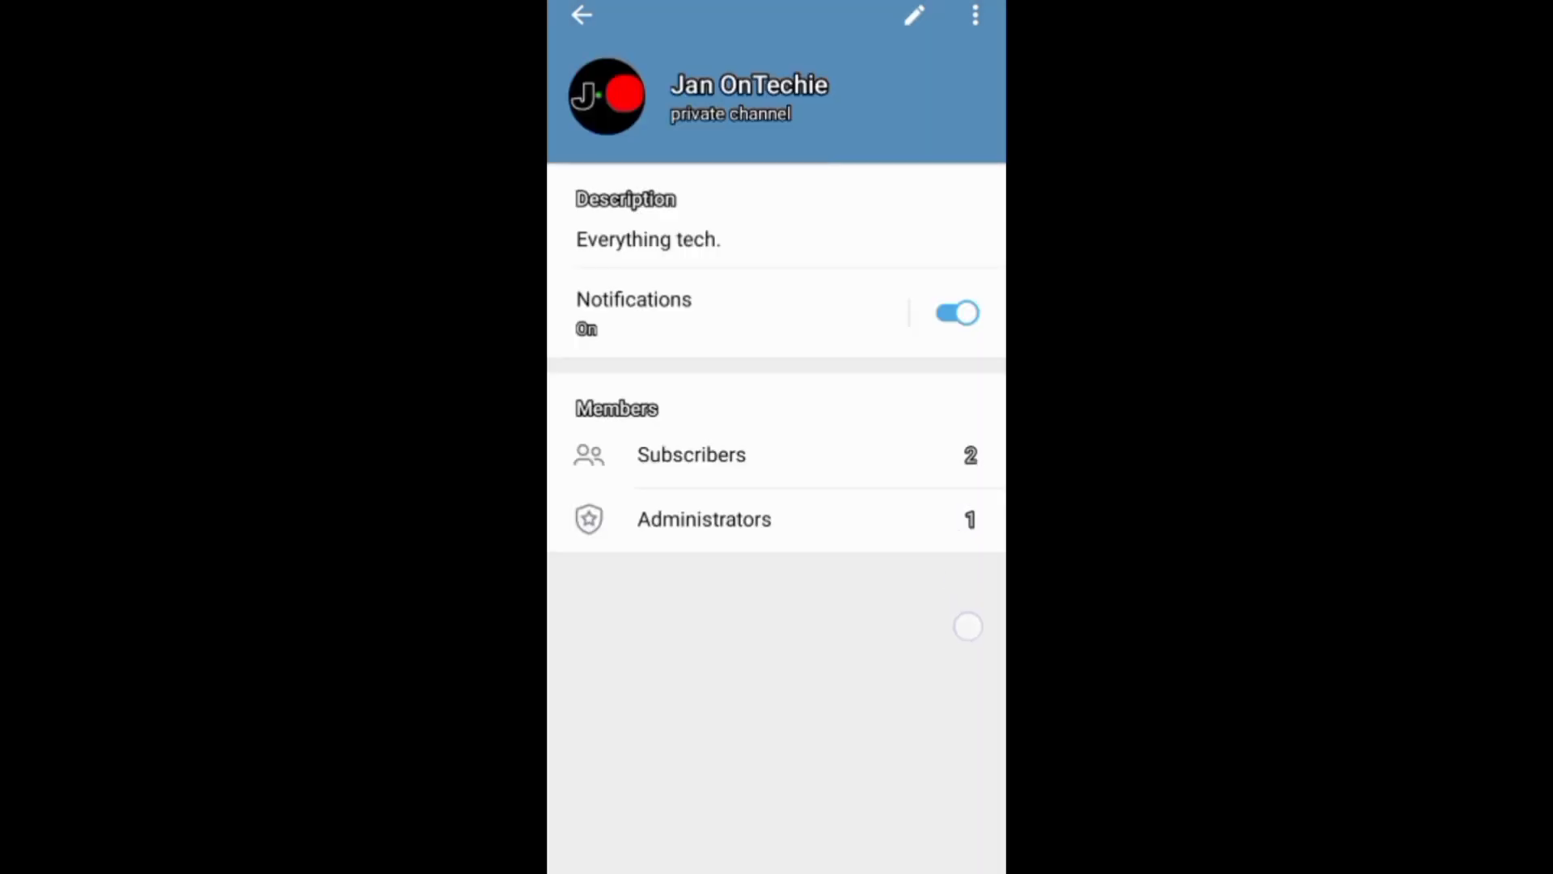
left_click(691, 454)
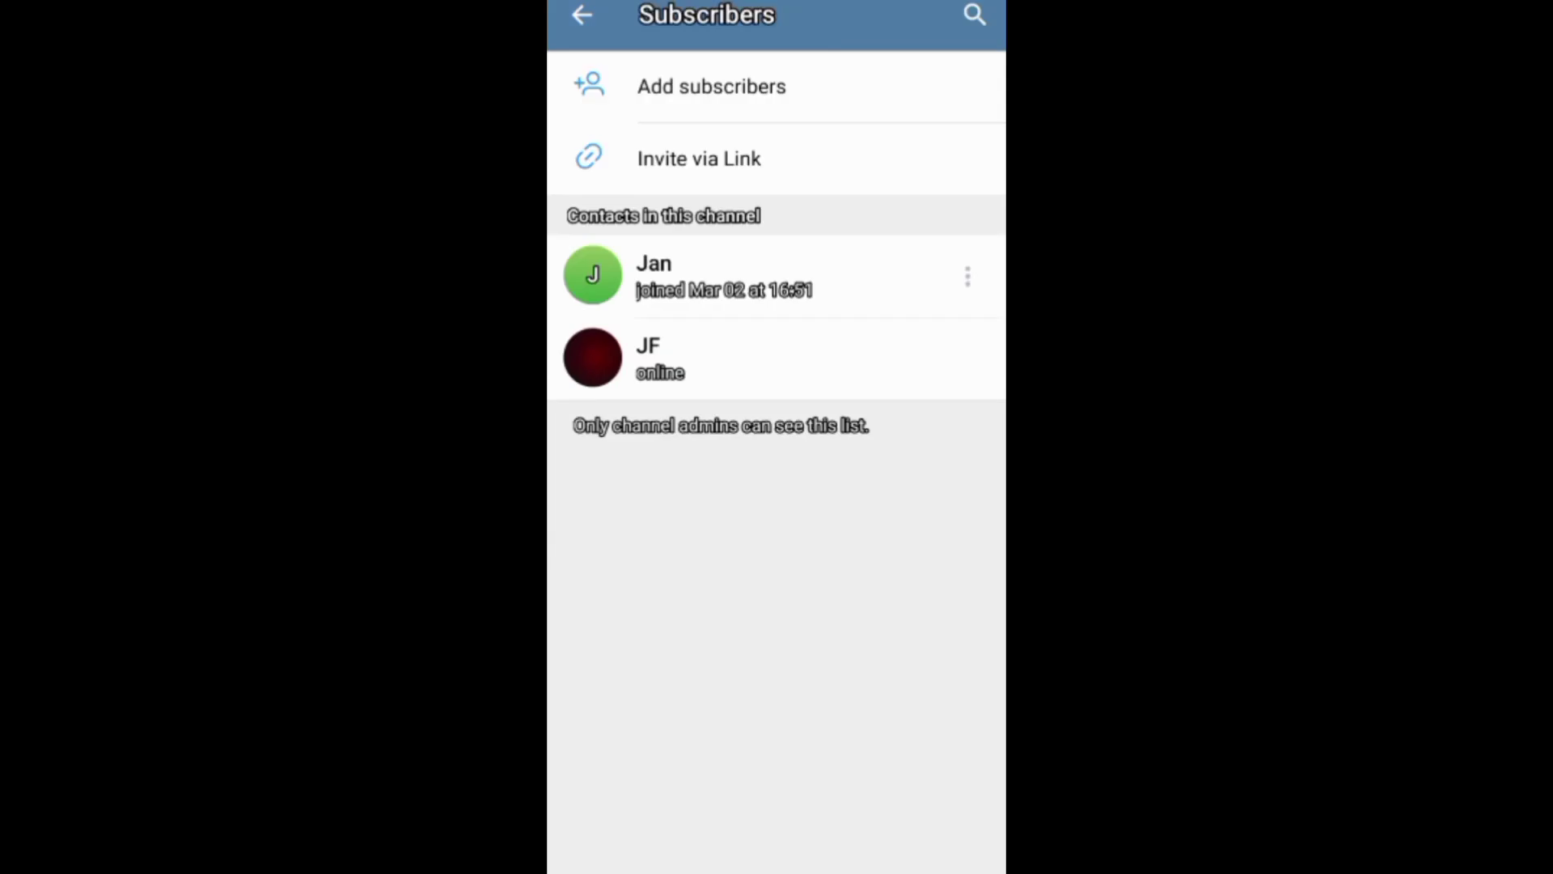
left_click(712, 86)
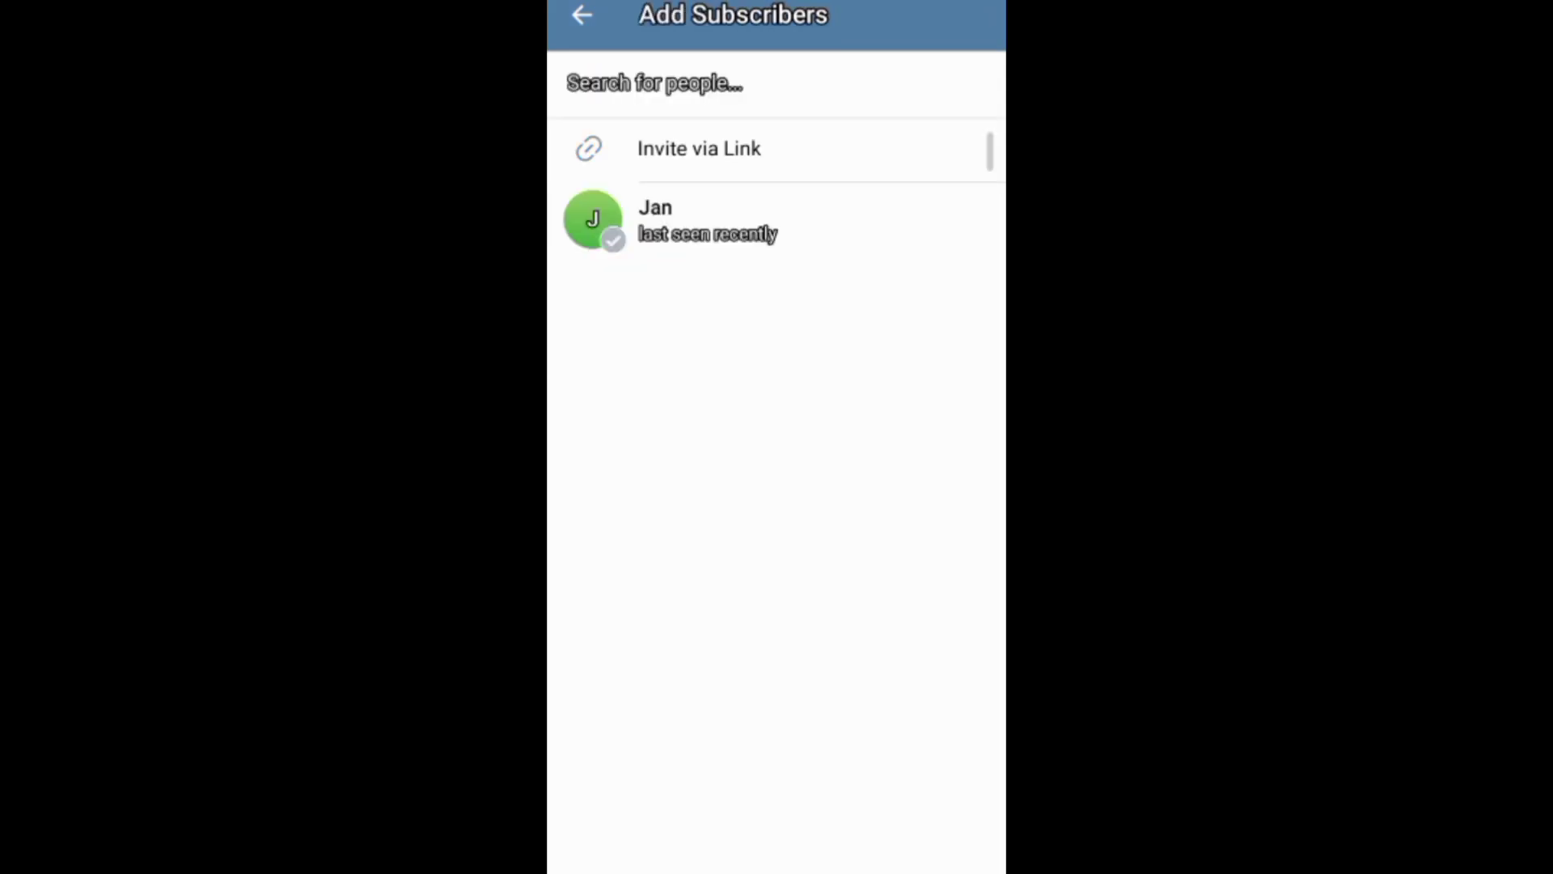
left_click(699, 149)
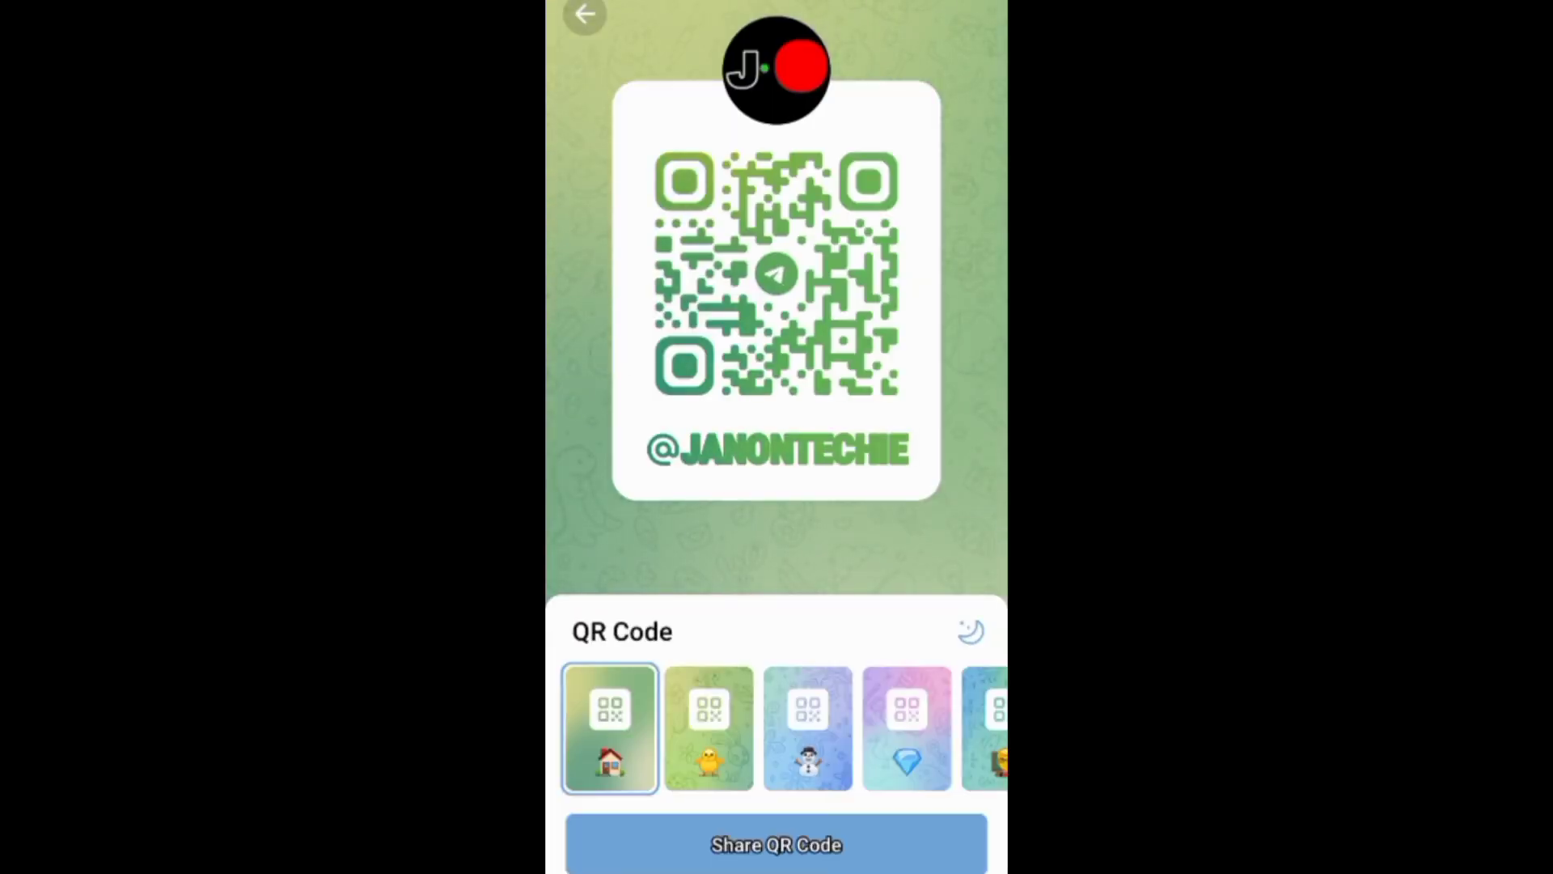
left_click(587, 15)
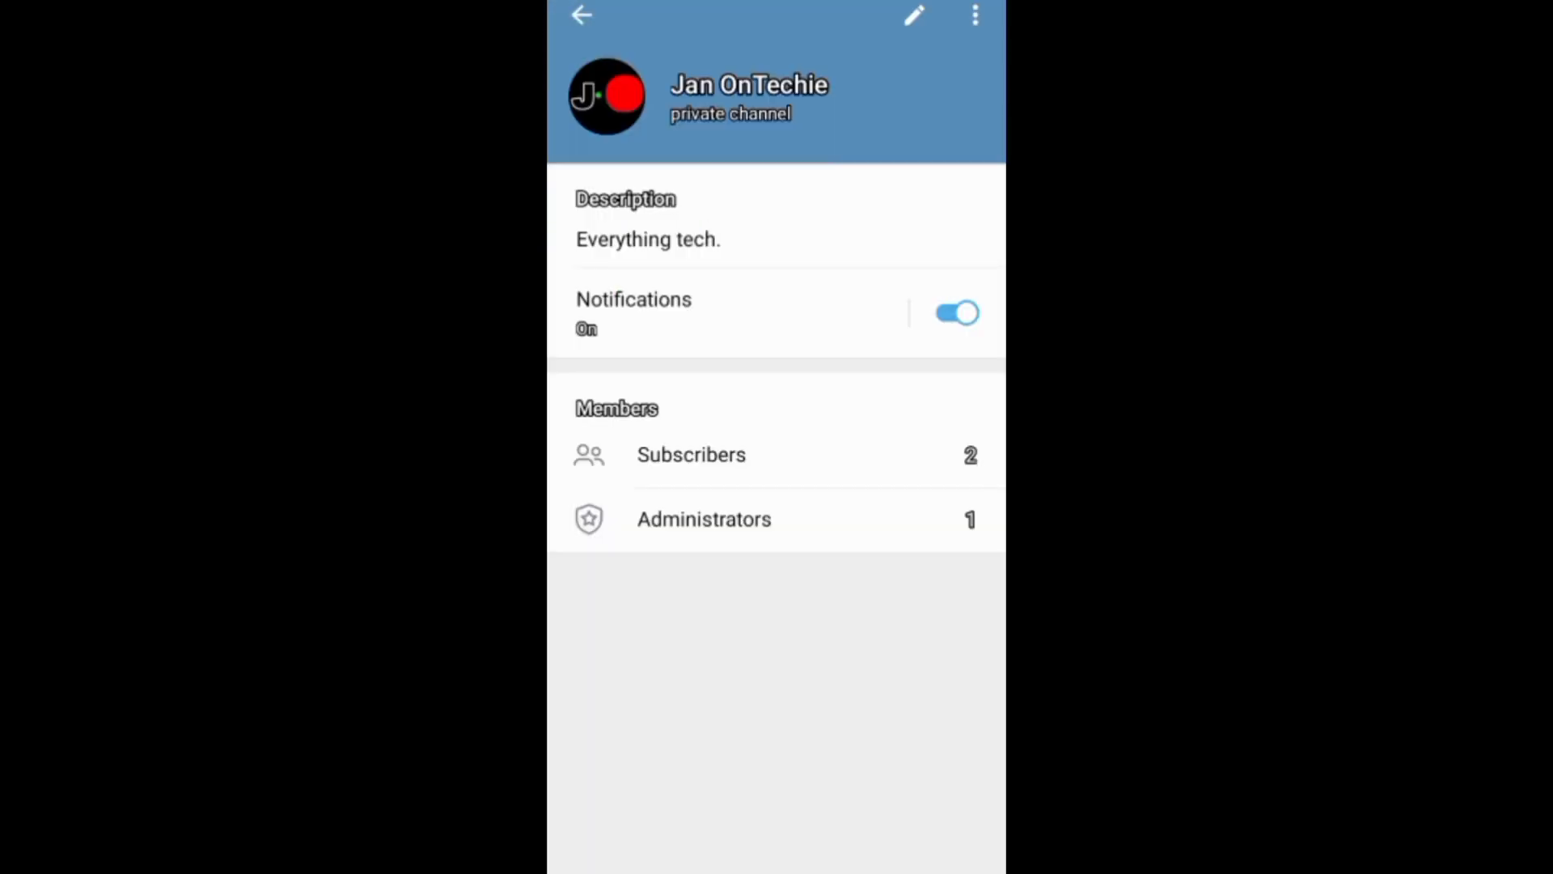
left_click(919, 16)
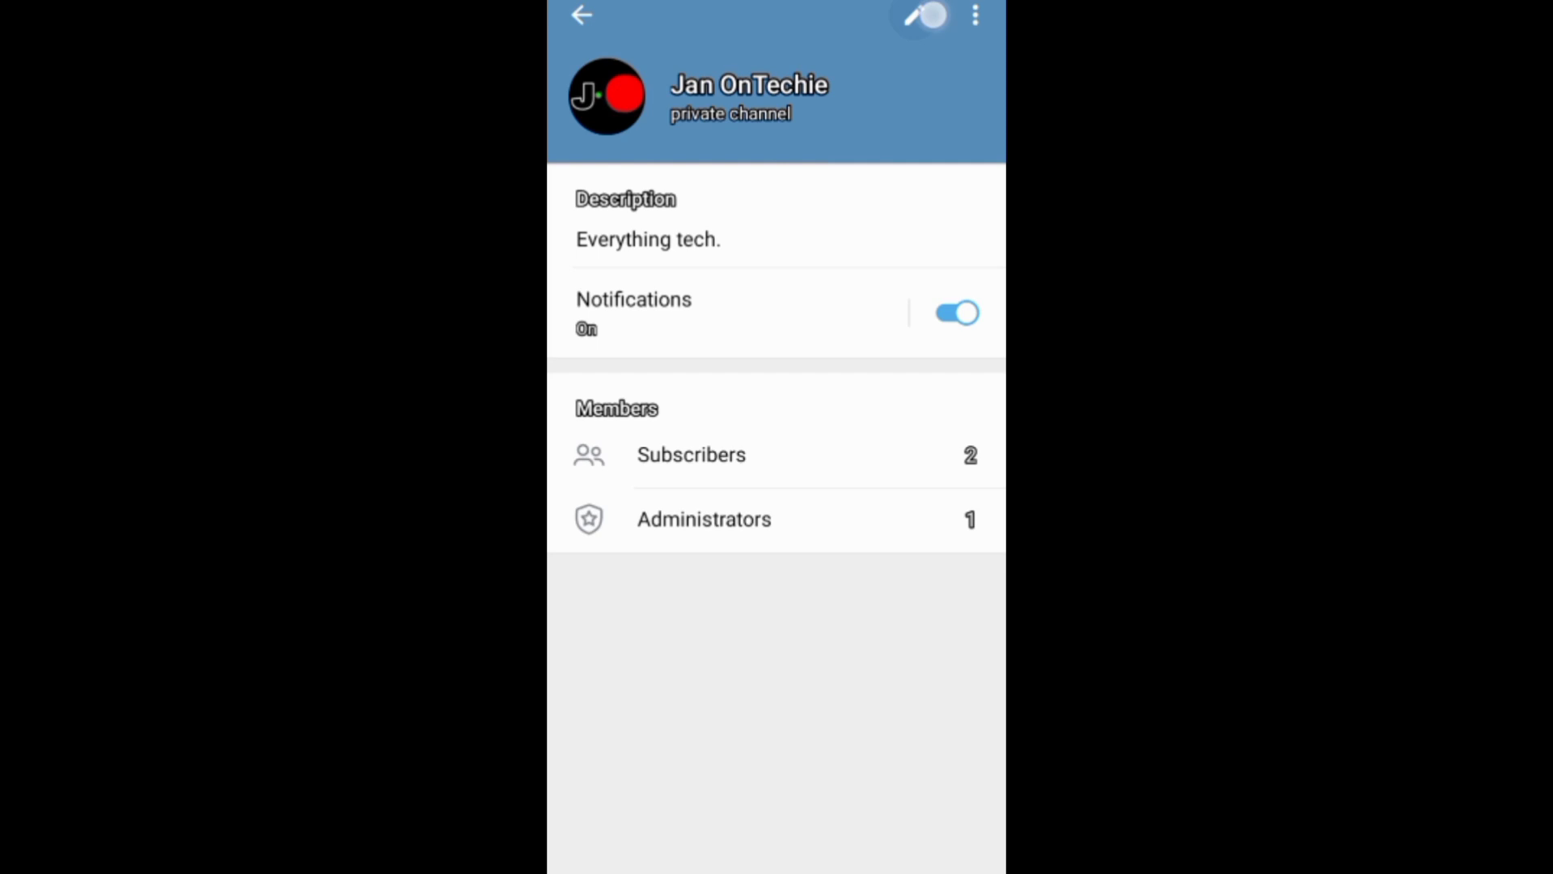
left_click(923, 16)
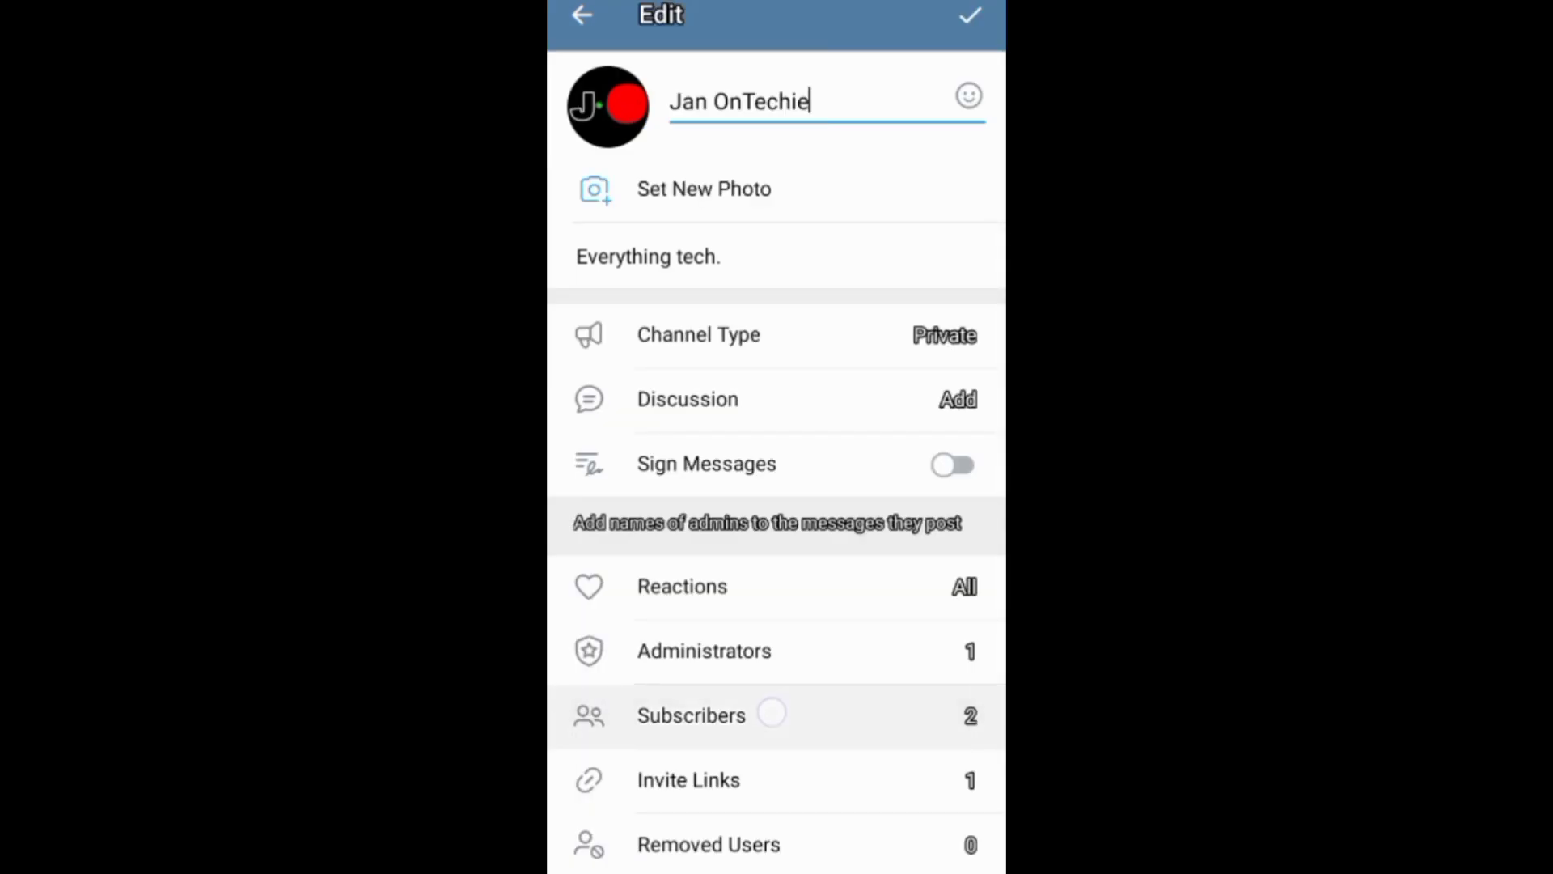
left_click(691, 716)
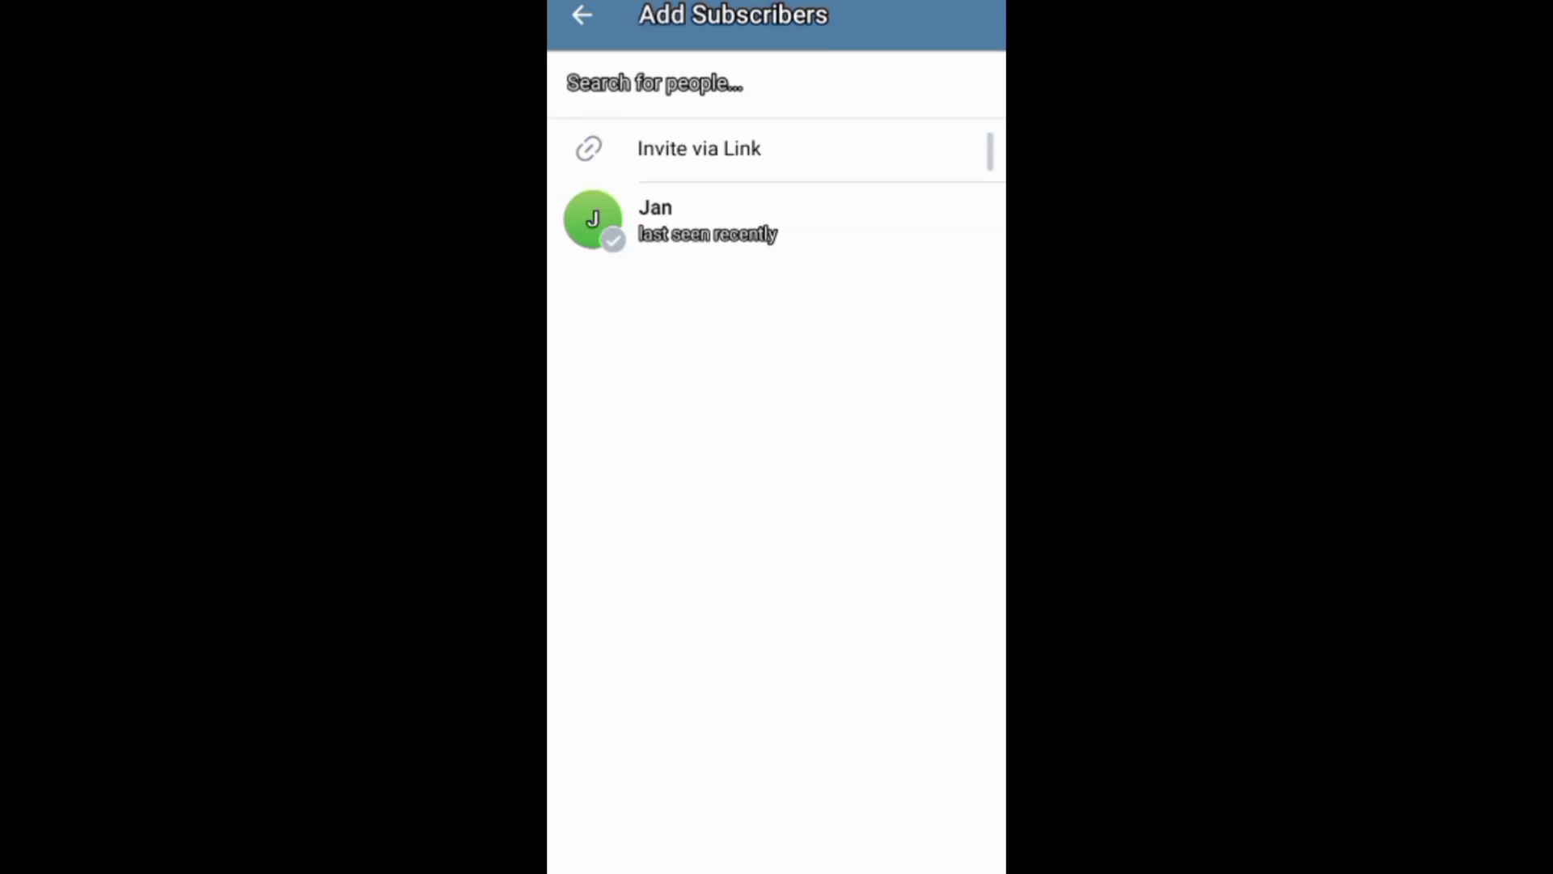
left_click(699, 149)
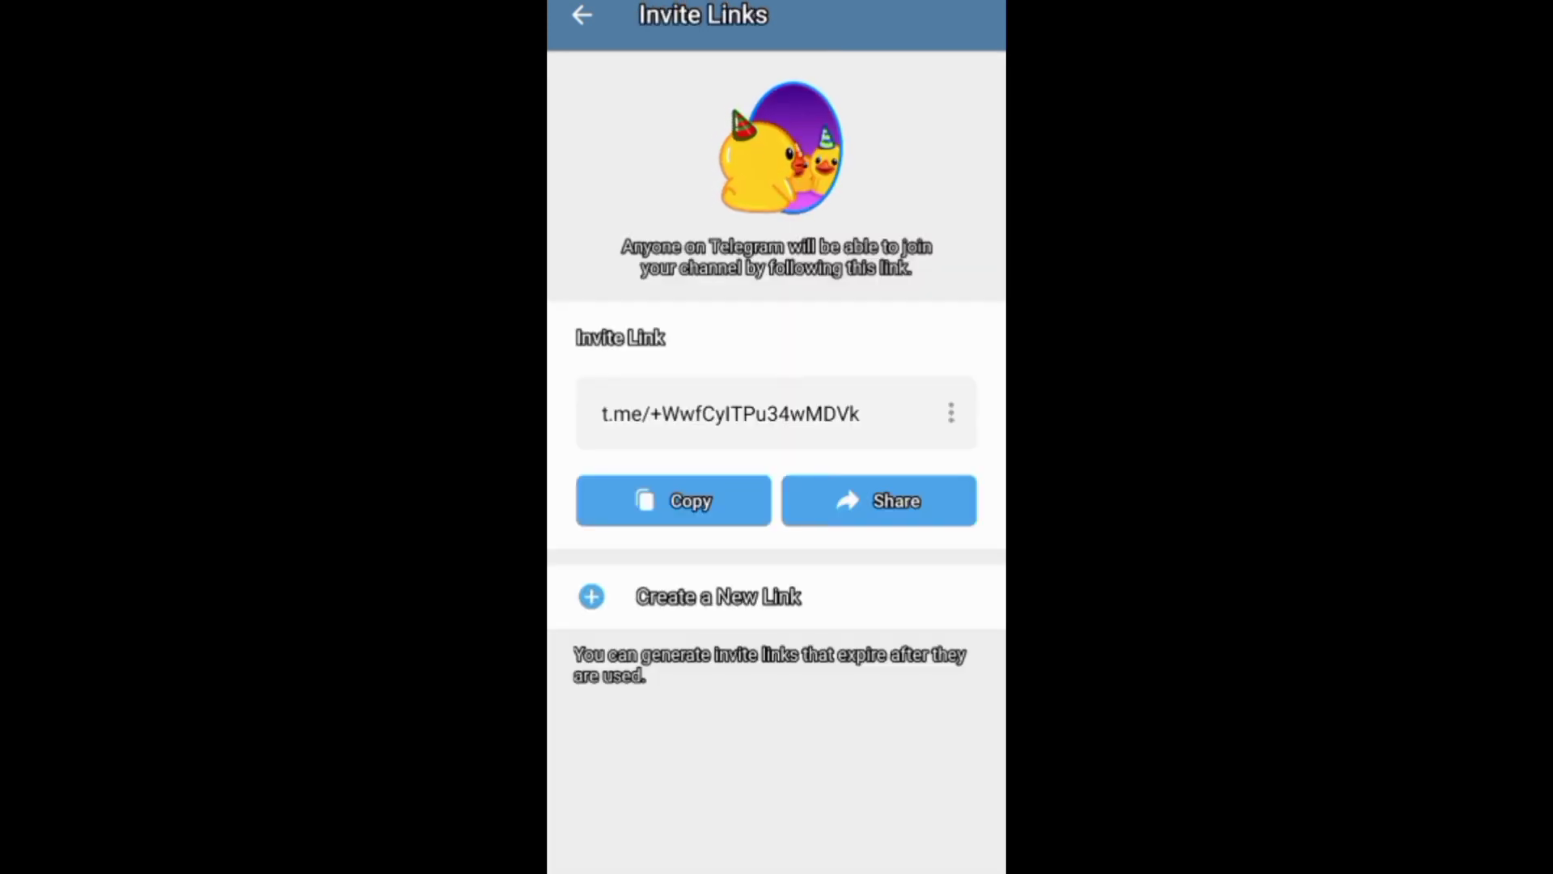
left_click(585, 17)
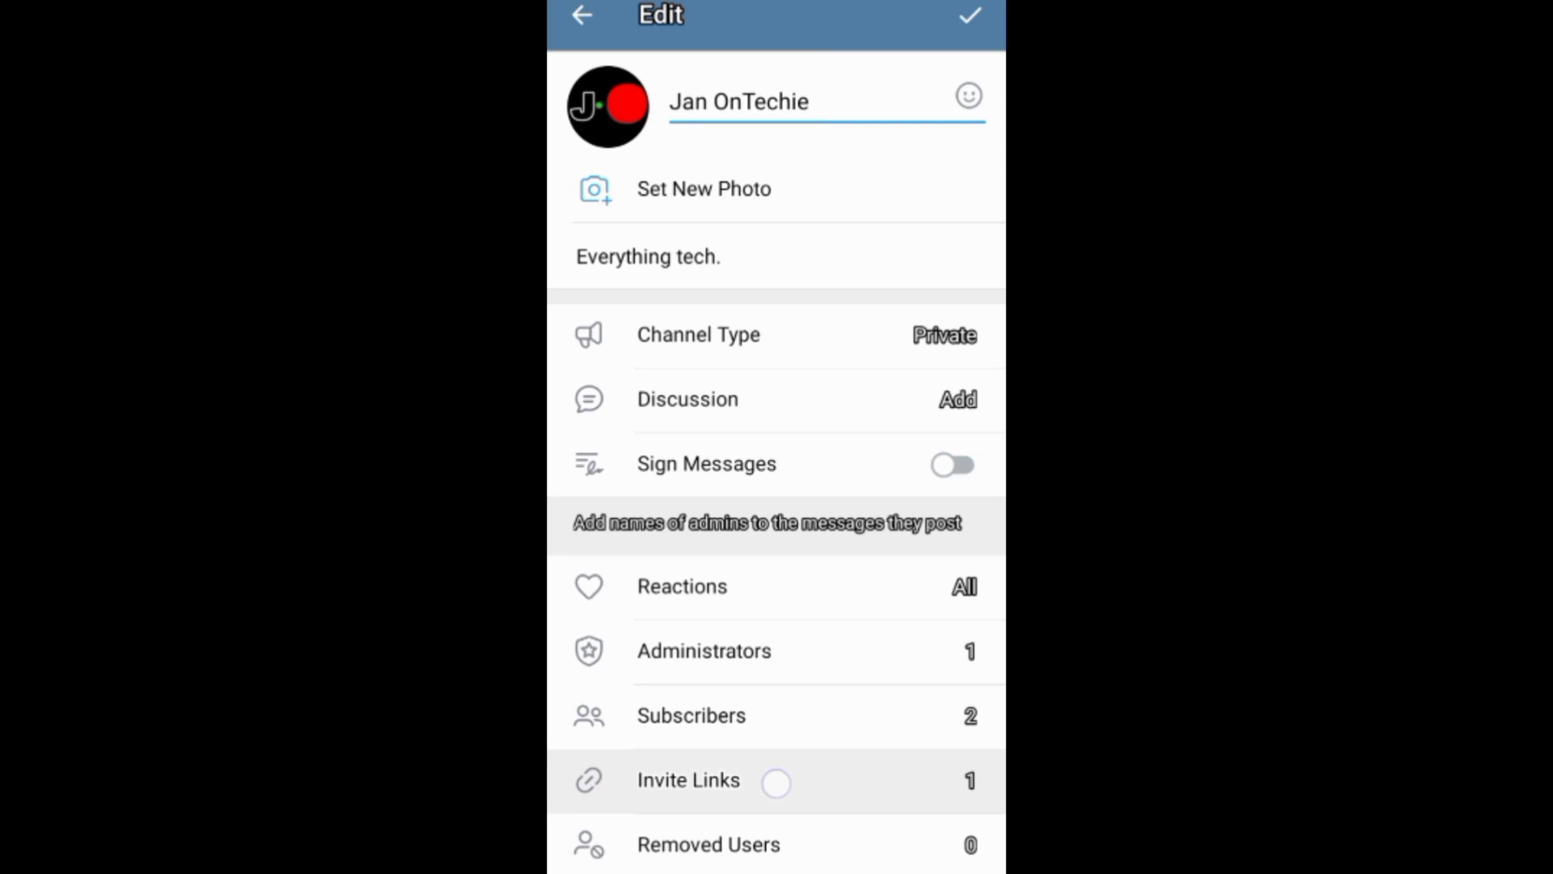
left_click(688, 780)
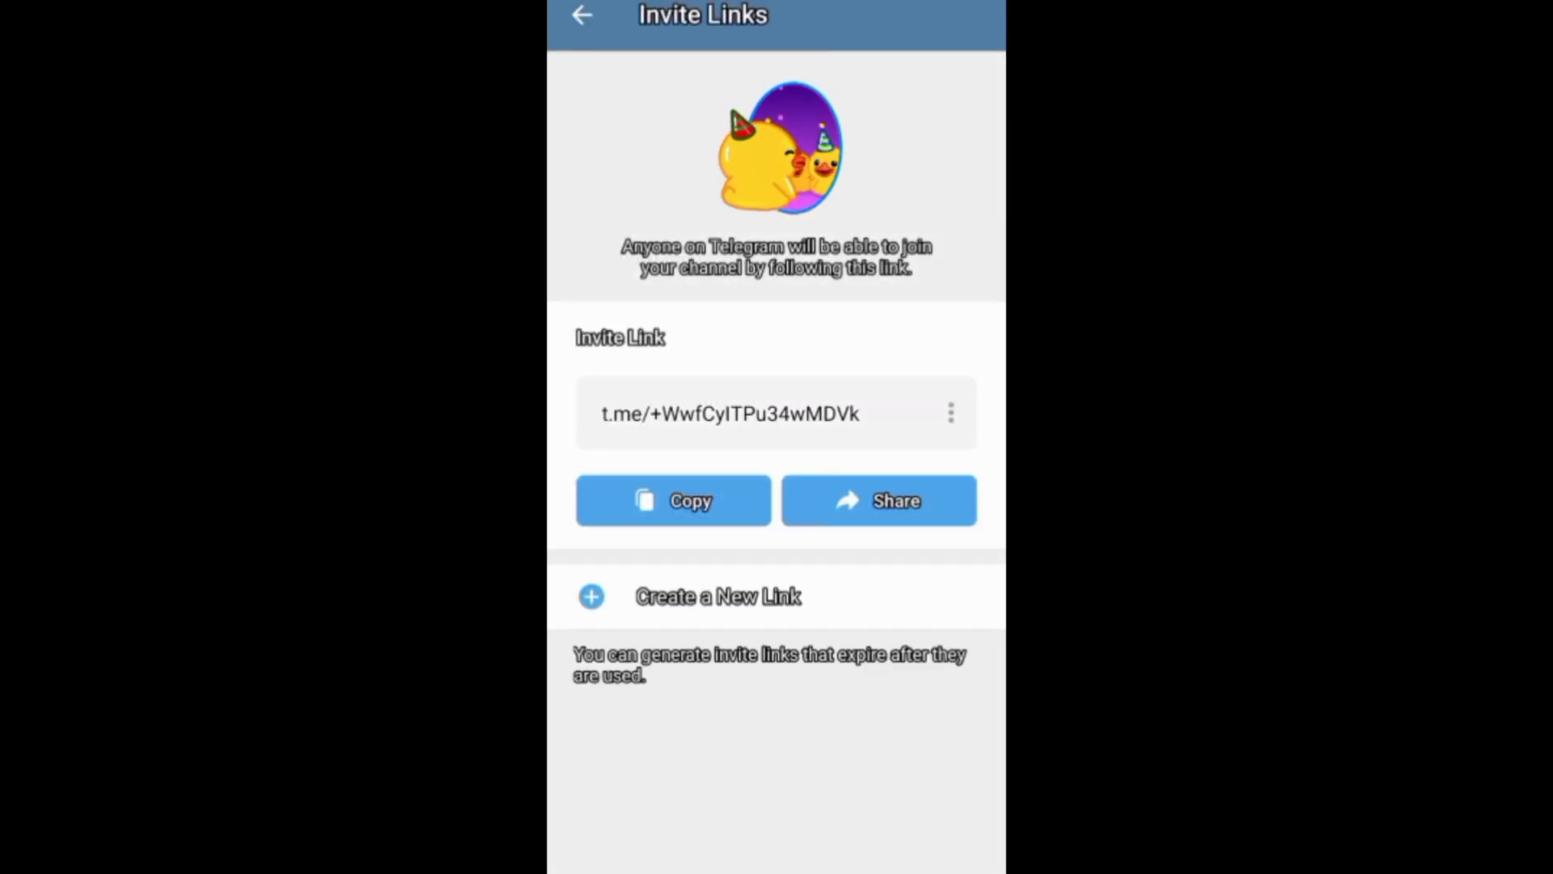
left_click(880, 500)
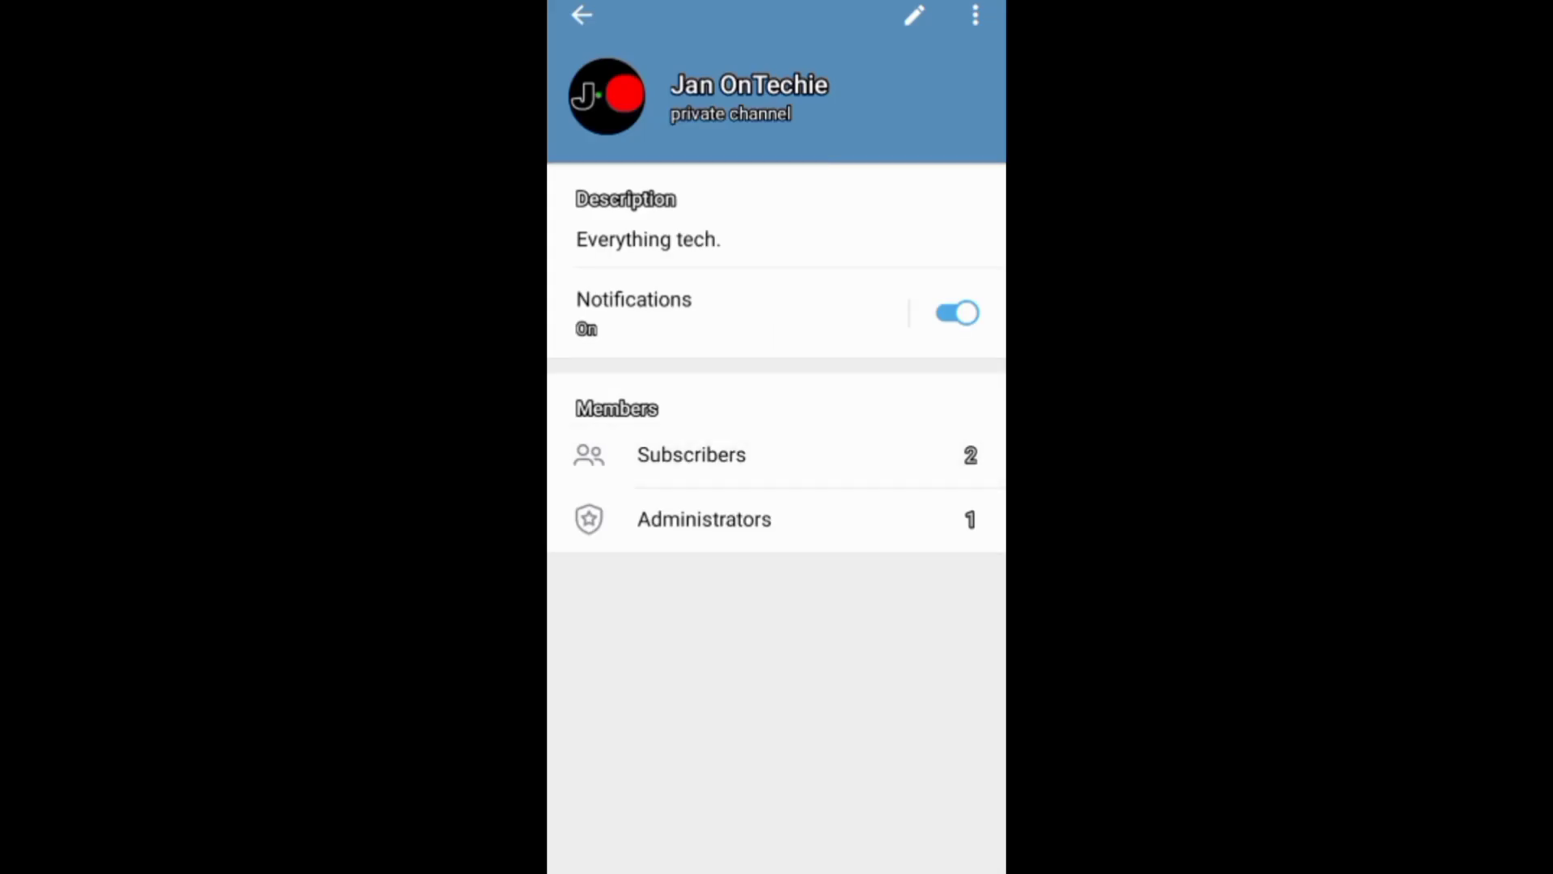
left_click(691, 454)
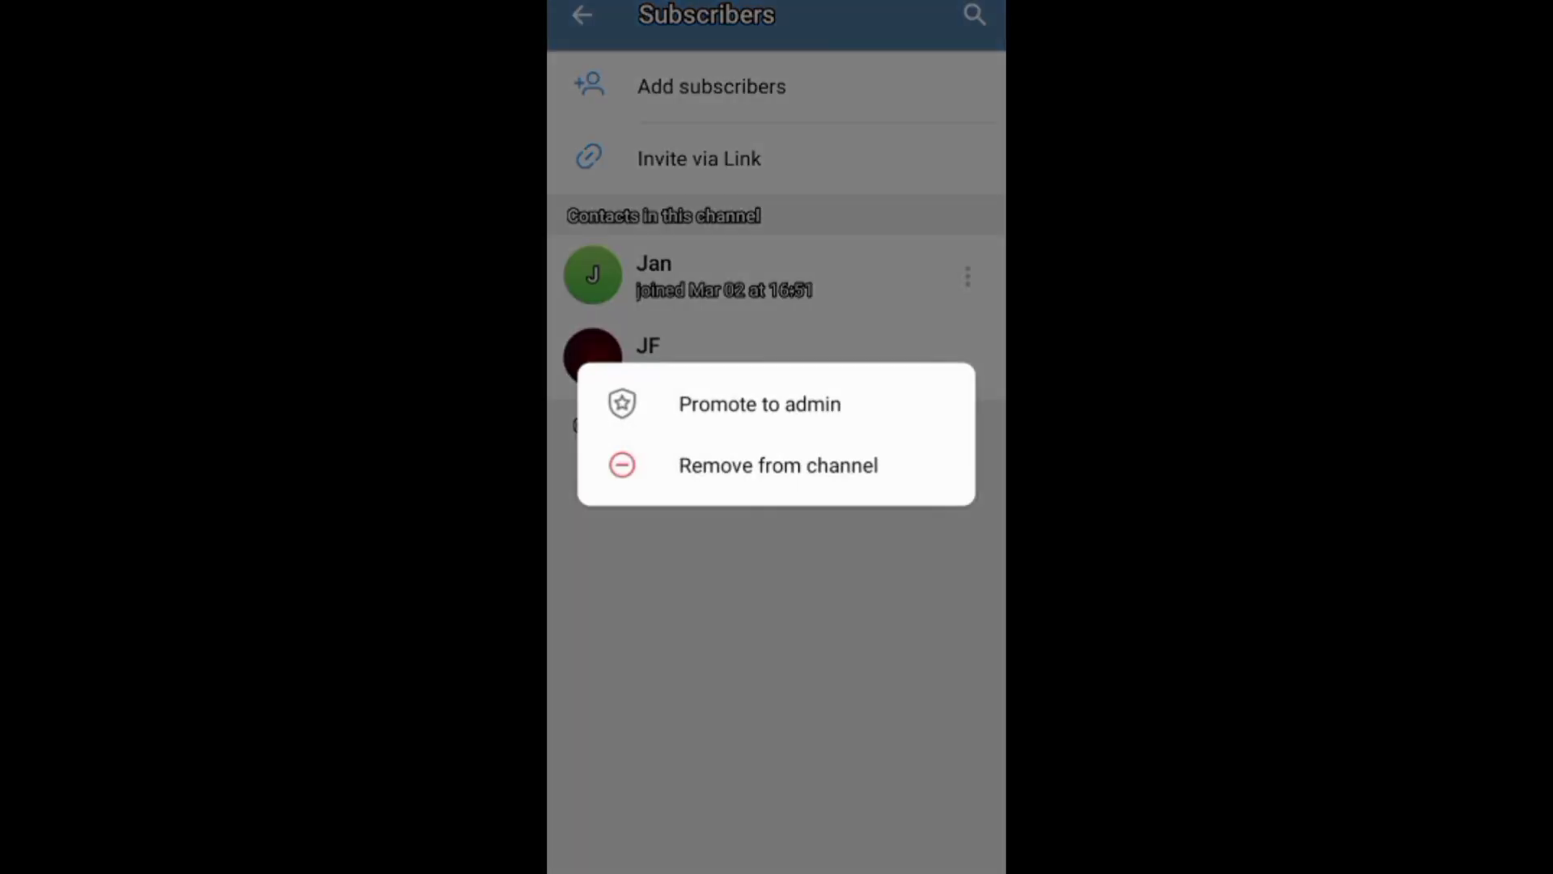
left_click(583, 17)
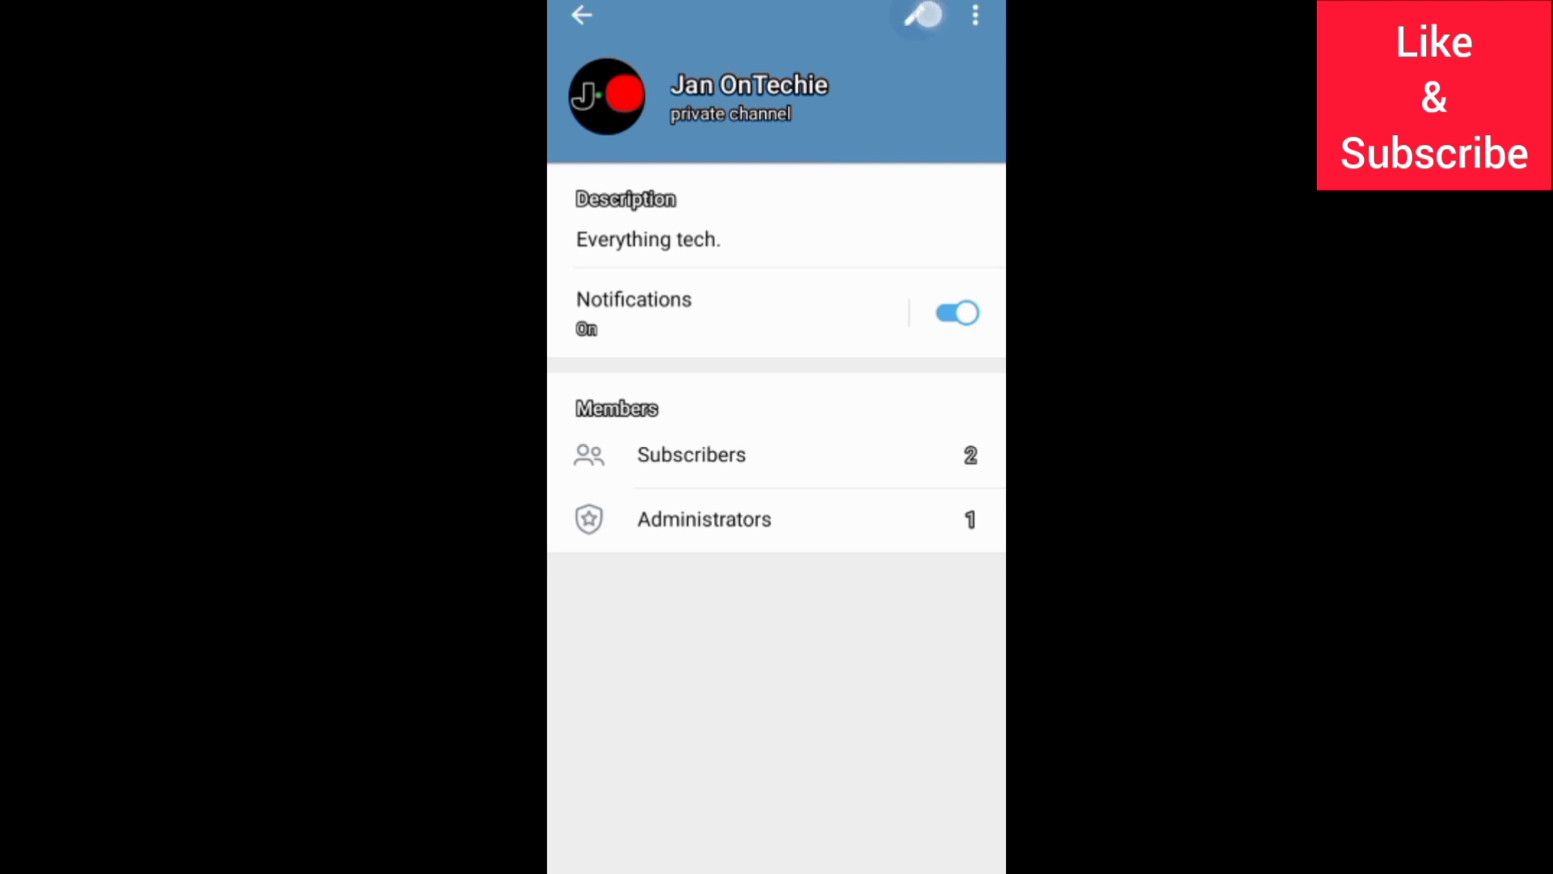
- Reach the Remove User screen listing subscriber Jan through Edit > Removed Users
left_click(931, 18)
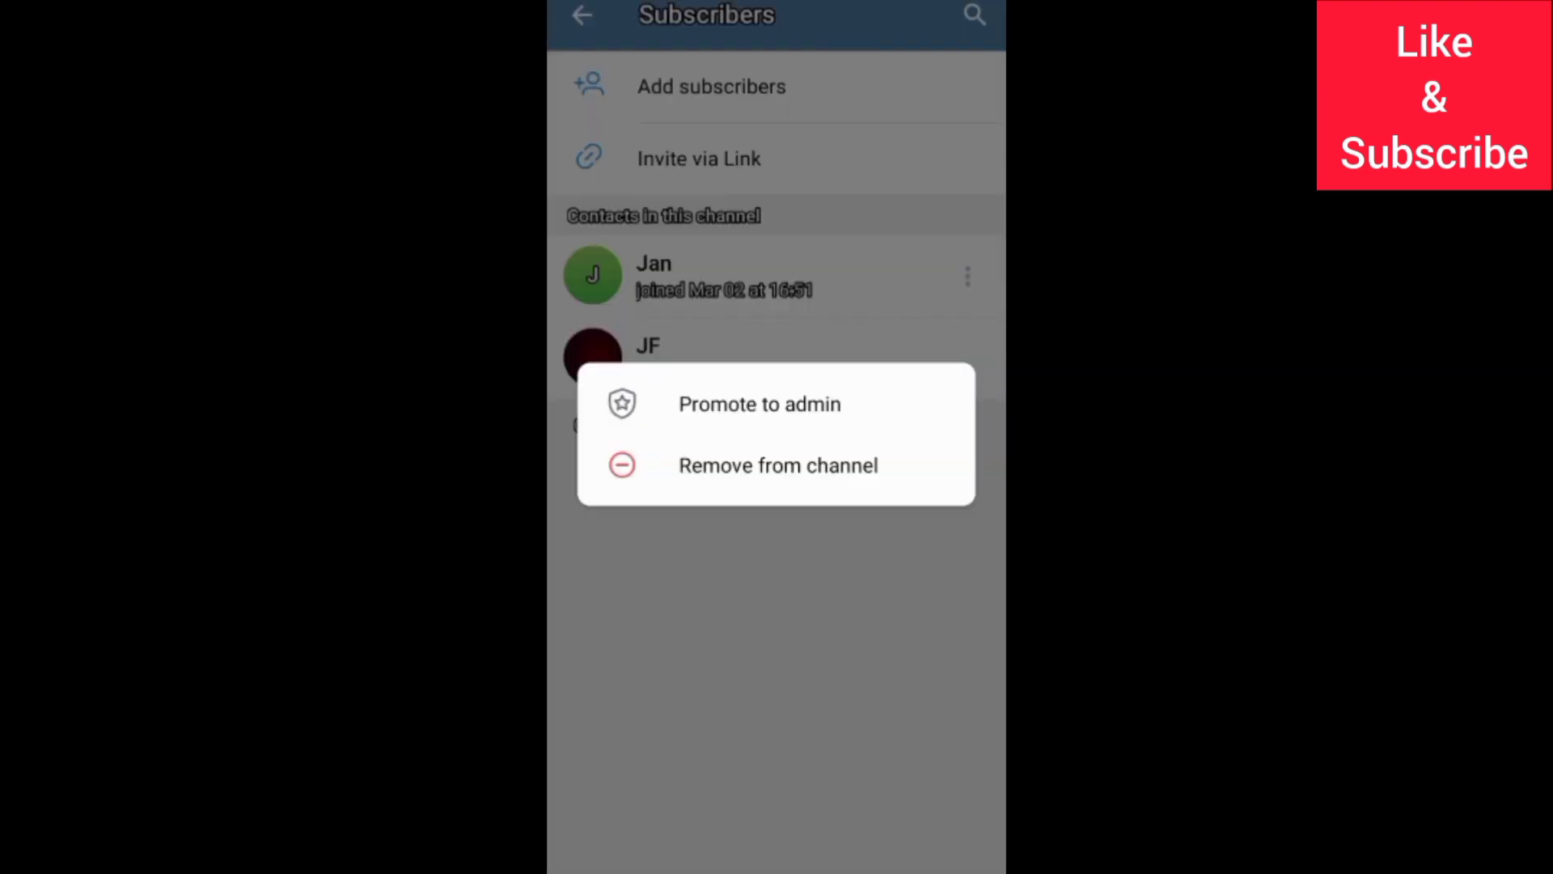
left_click(777, 466)
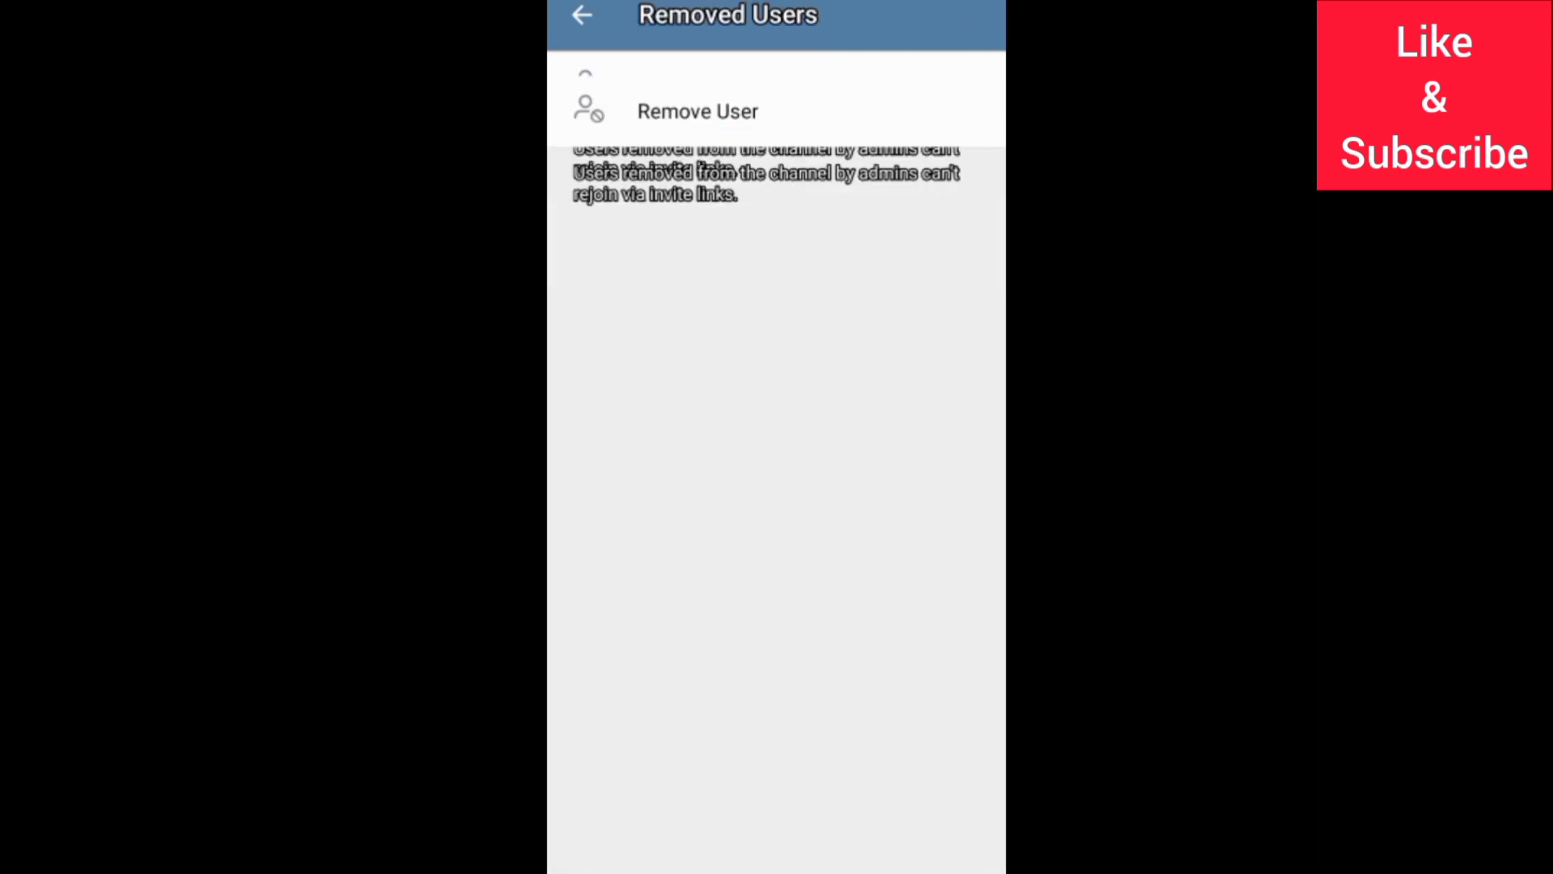
left_click(696, 110)
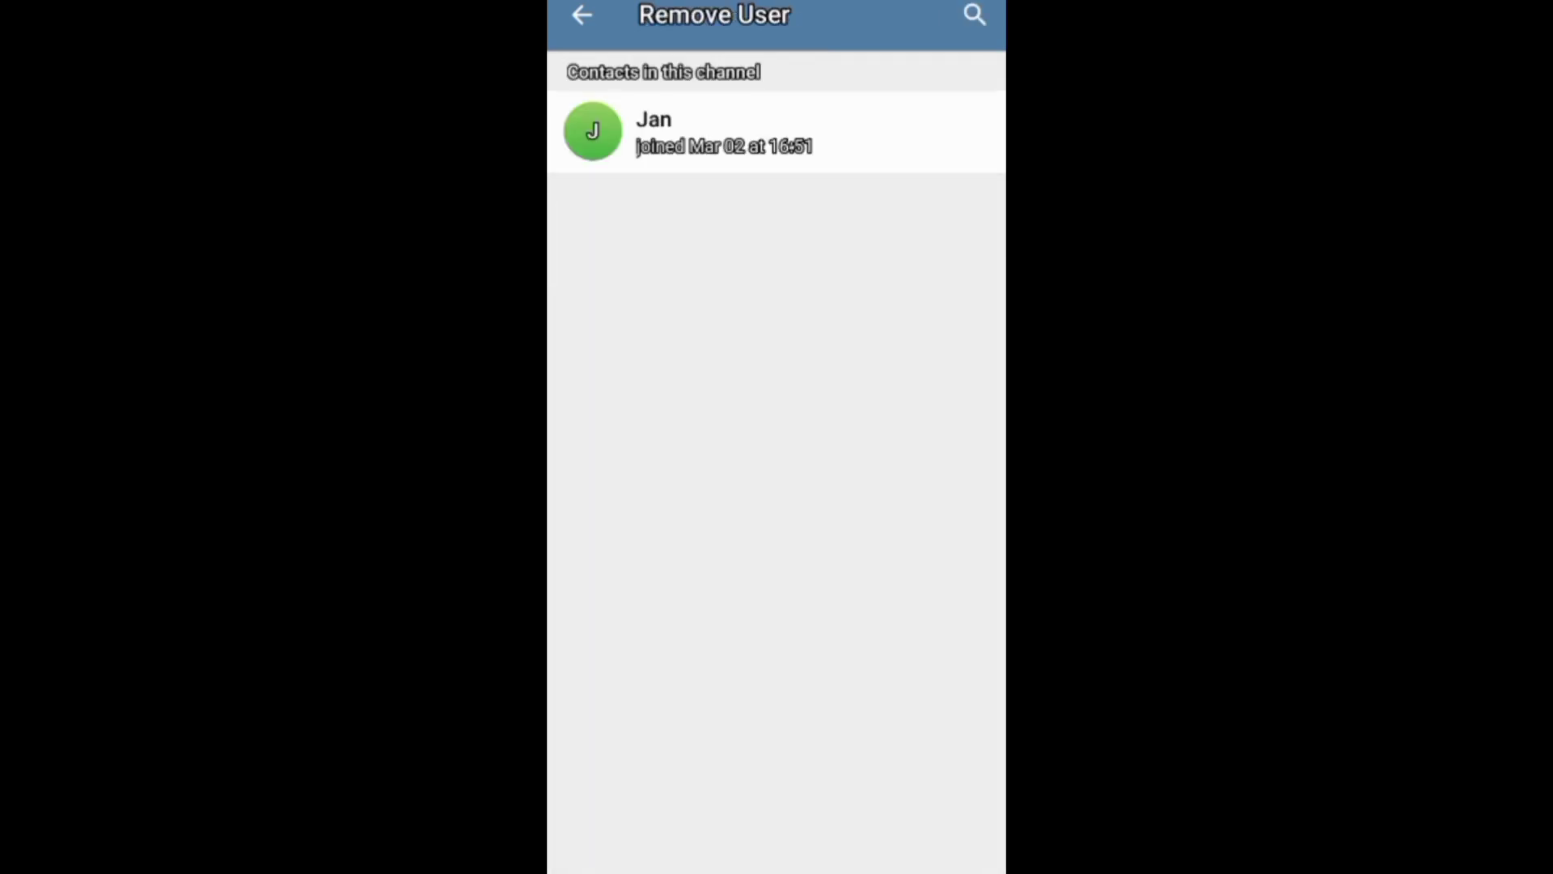